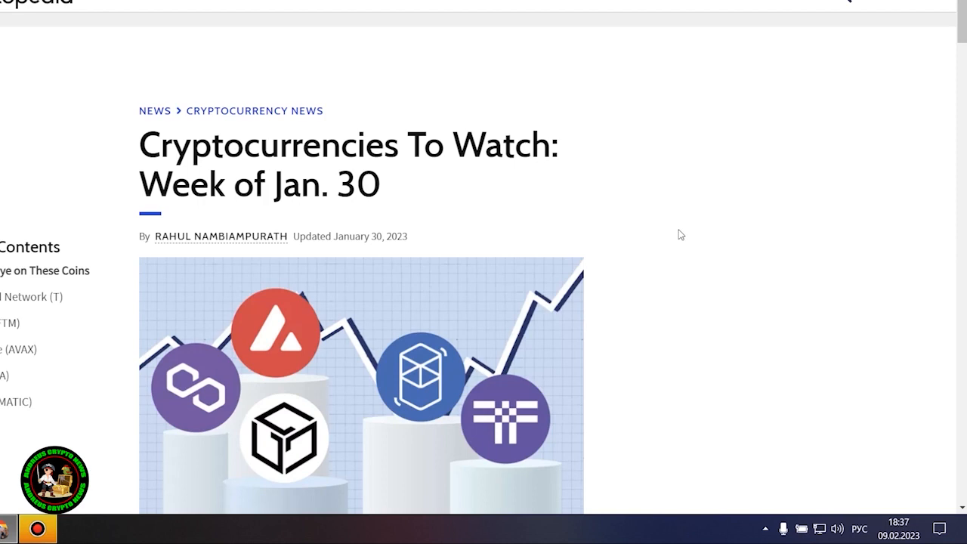
Step: Scroll past the title image to the article intro and five-coin key takeaways
scroll("down", 3)
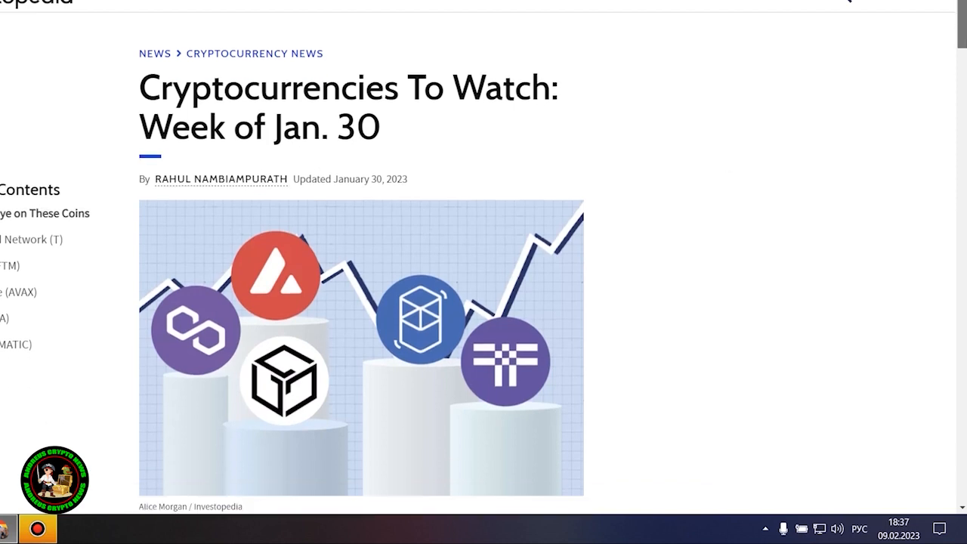
scroll("down", 3)
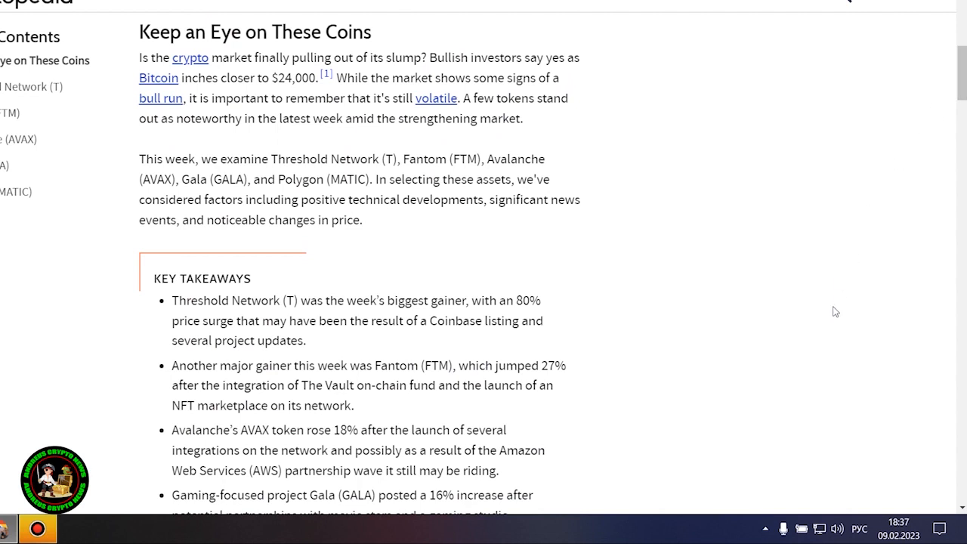
mouse_move(834, 305)
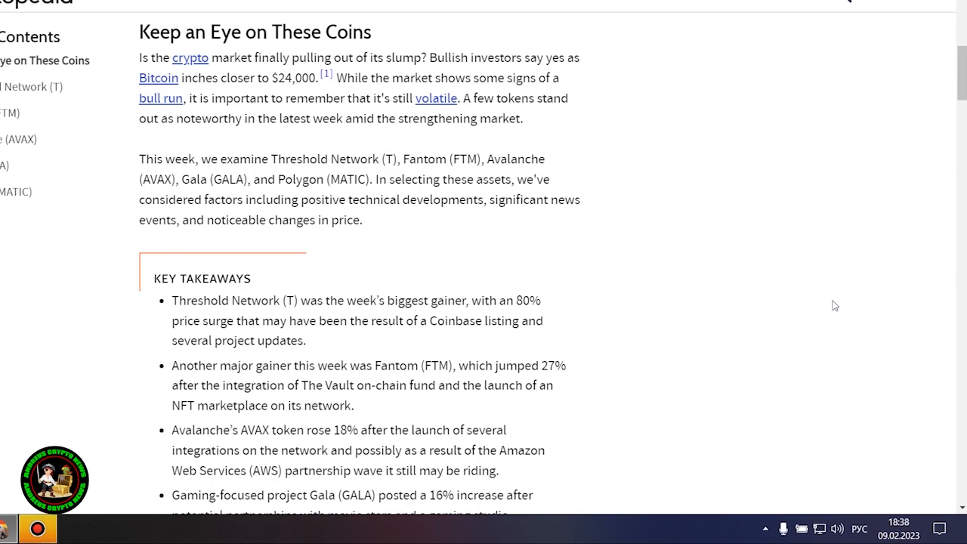
Step: Scroll down to the Threshold Network (T) section explaining its 80% gain, with its chart
scroll("down", 3)
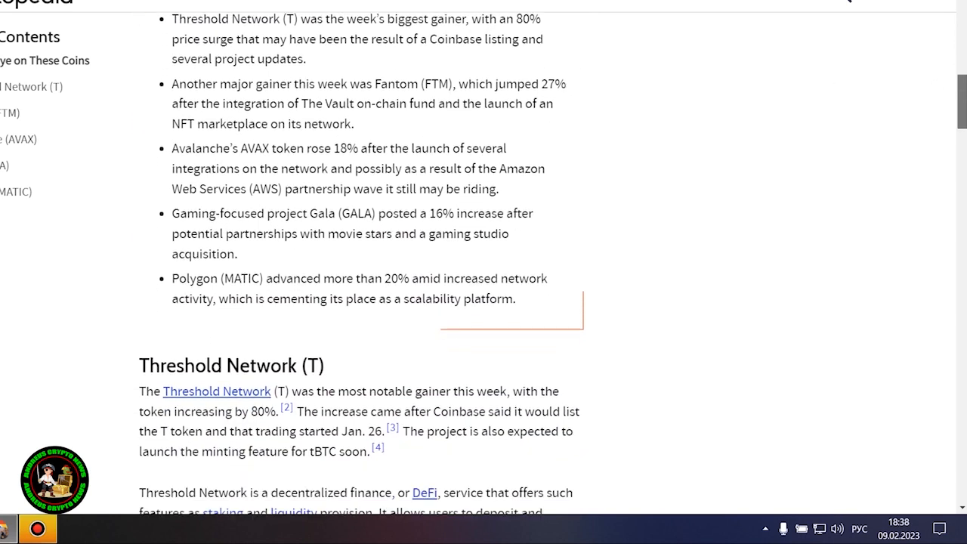
scroll("down", 3)
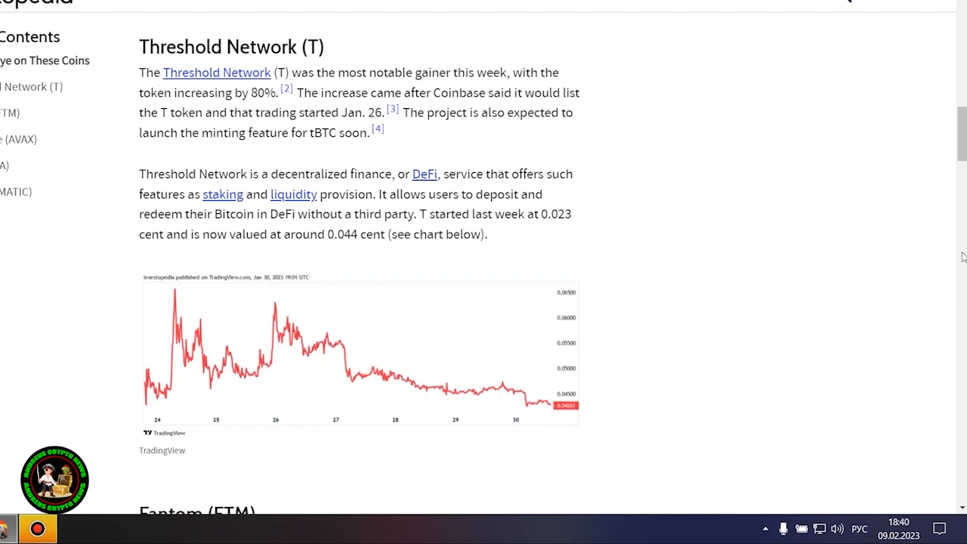
Step: Scroll down to the Fantom (FTM) section covering its 27% rise
scroll("down", 3)
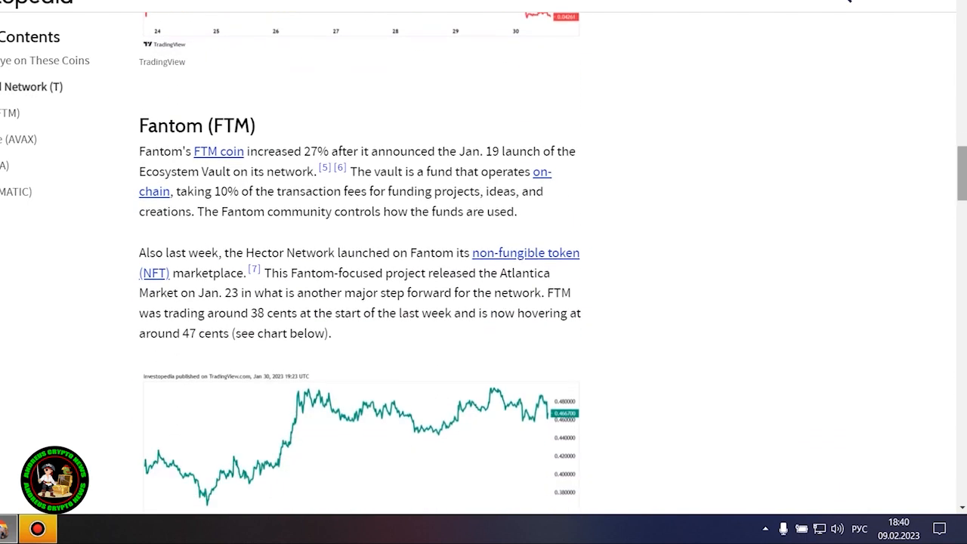
mouse_move(816, 263)
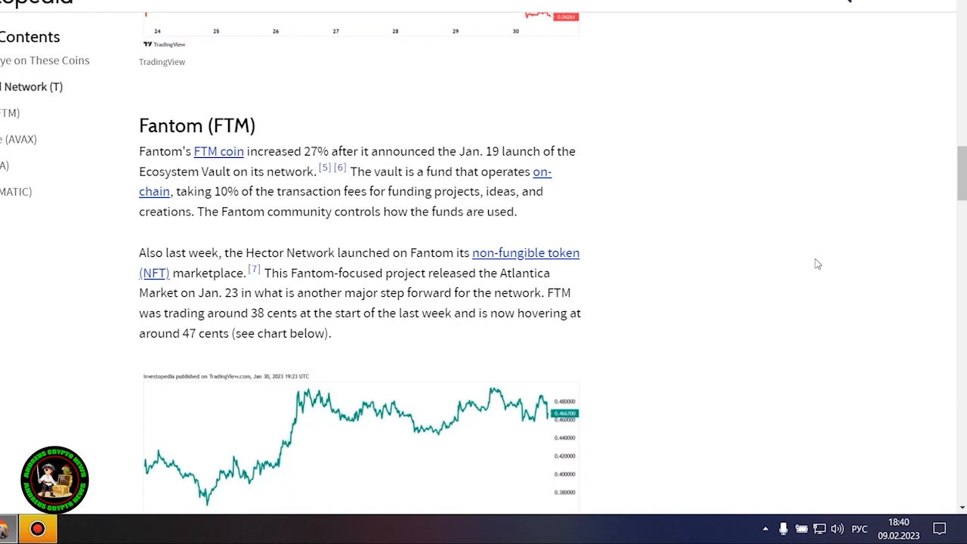
Step: Bring the Avalanche (AVAX) section, with its 18% rise and AWS partnership, and full chart into view
scroll("down", 3)
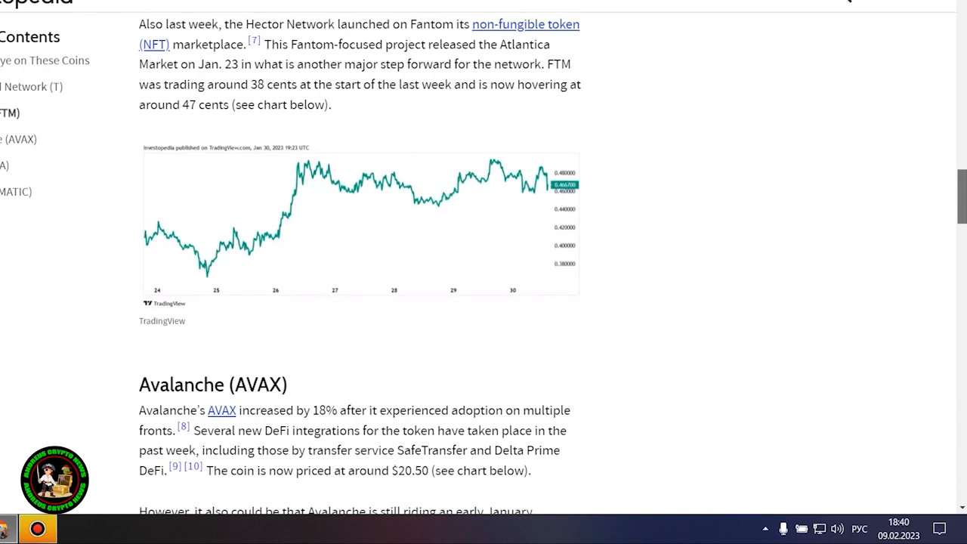
scroll("down", 3)
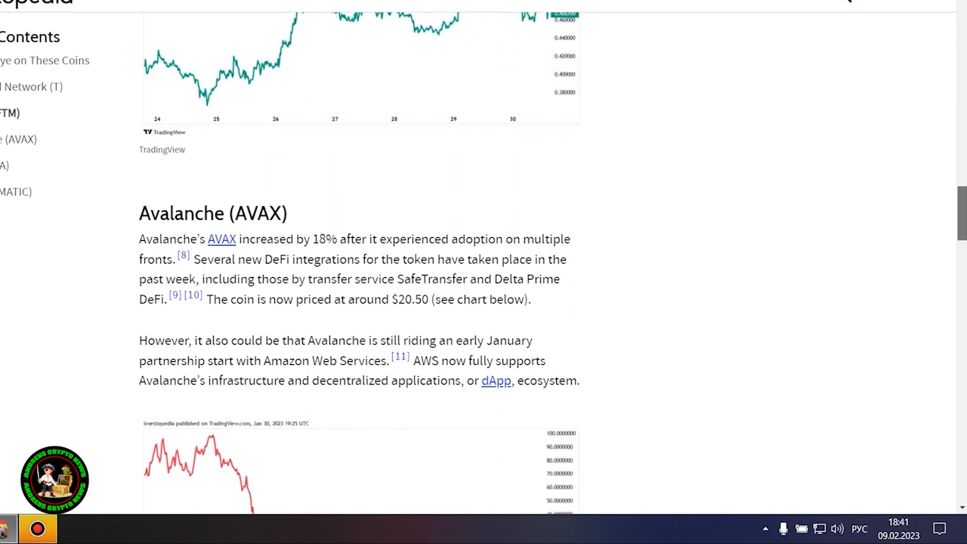
left_click(360, 68)
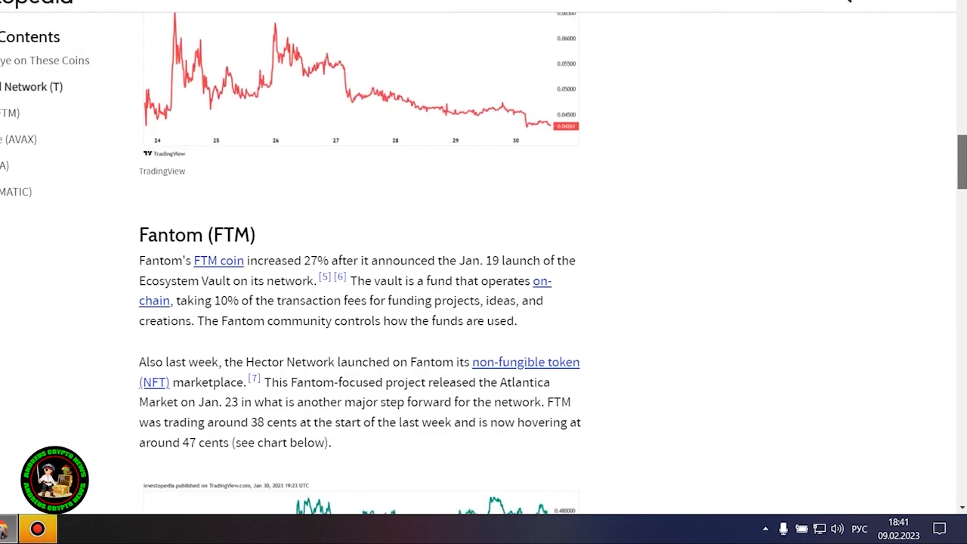
left_click(361, 83)
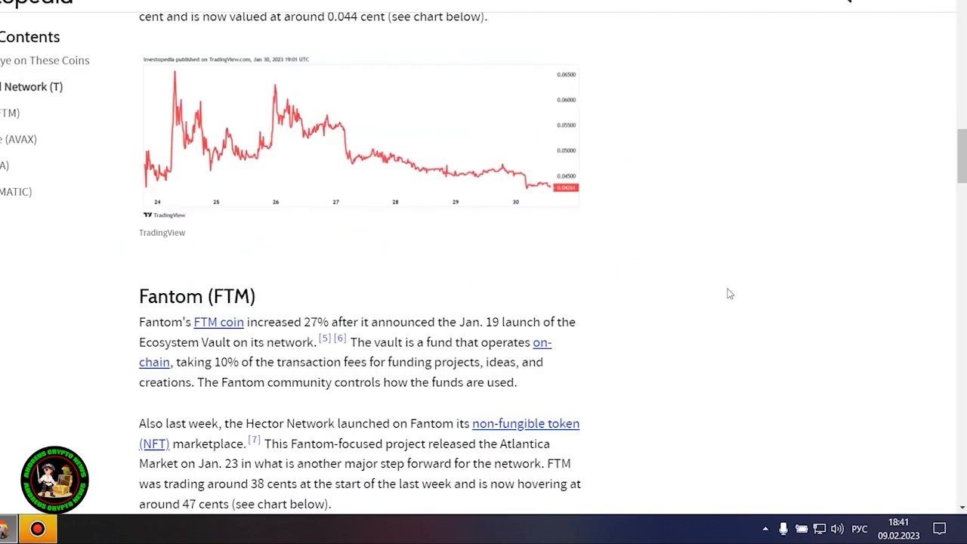
scroll("down", 3)
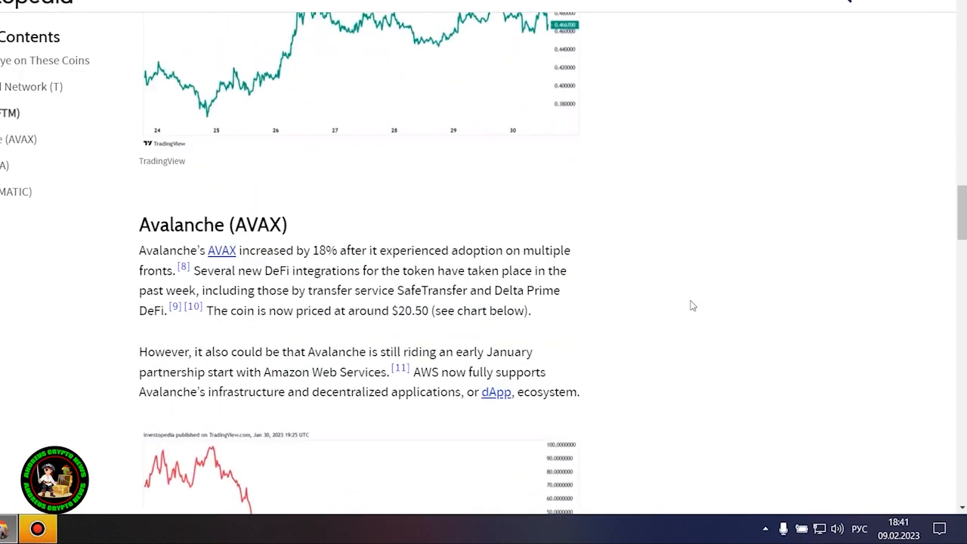
scroll("down", 3)
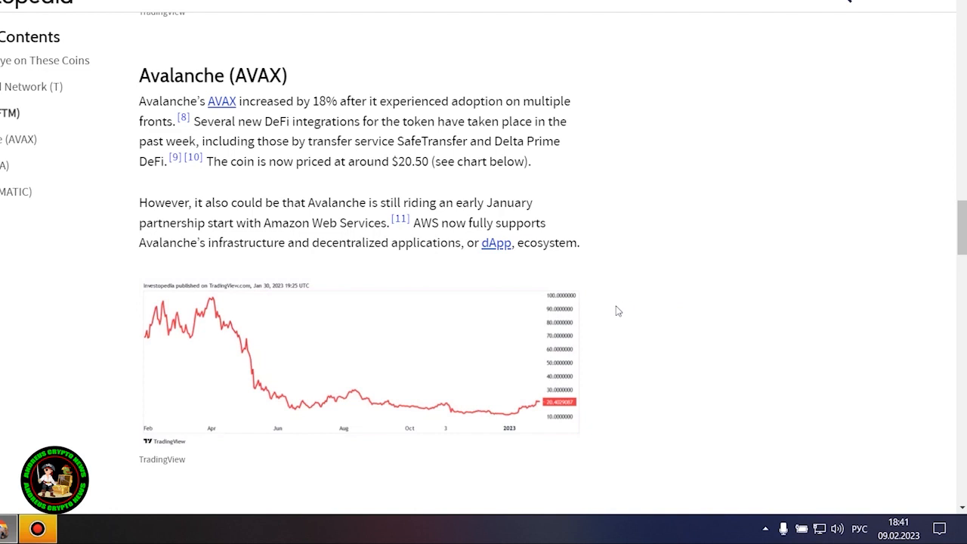
left_click_drag(378, 141, 191, 517)
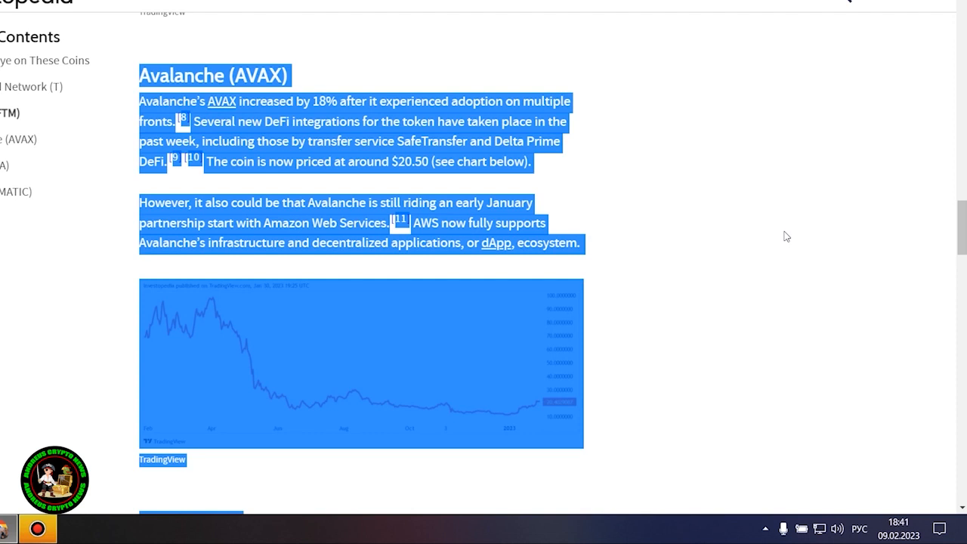
left_click(786, 235)
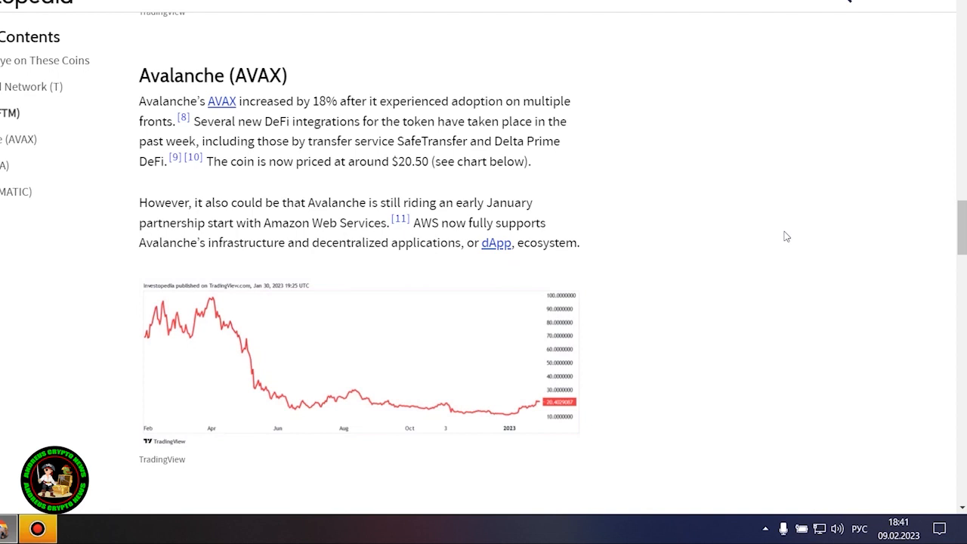
Step: Scroll toward the Gala section and enlarge the Avalanche price chart
scroll("down", 3)
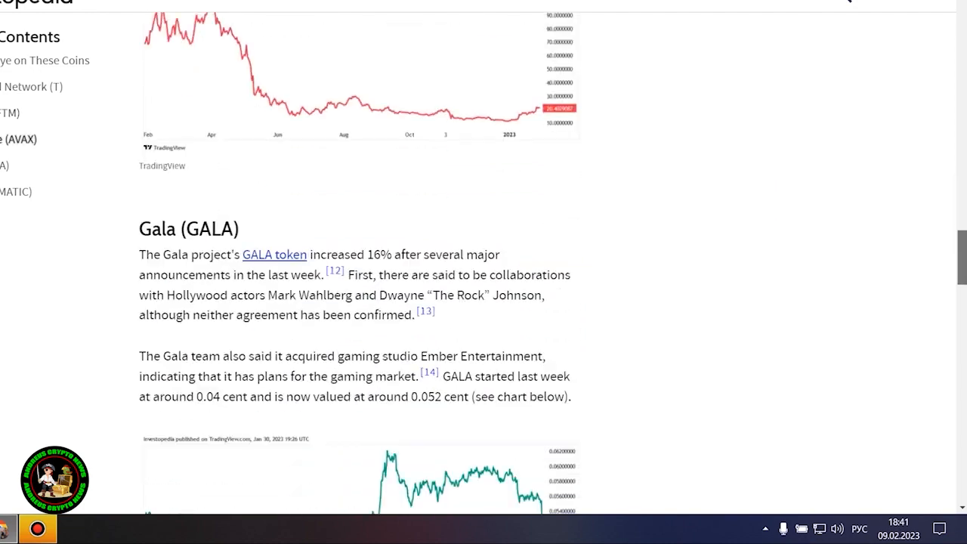
scroll("up", 3)
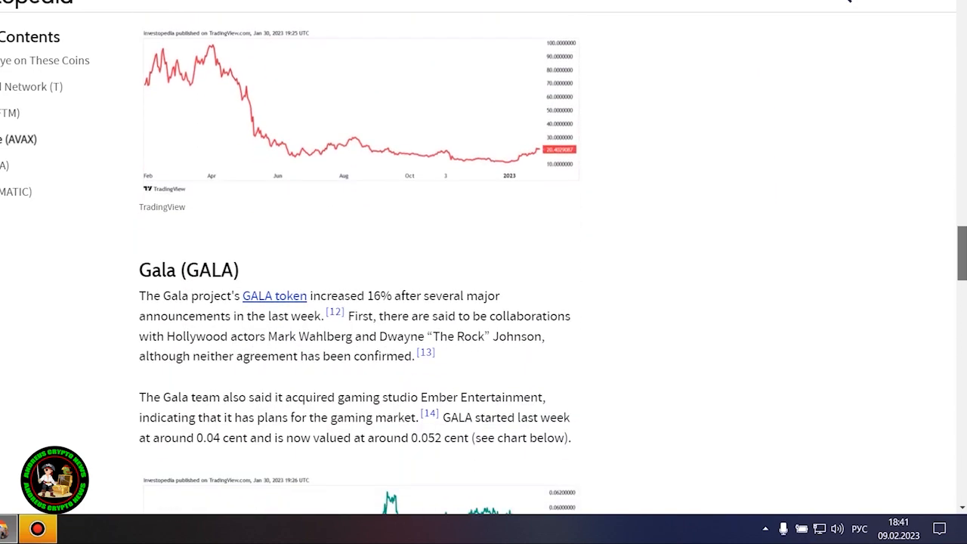
left_click(359, 108)
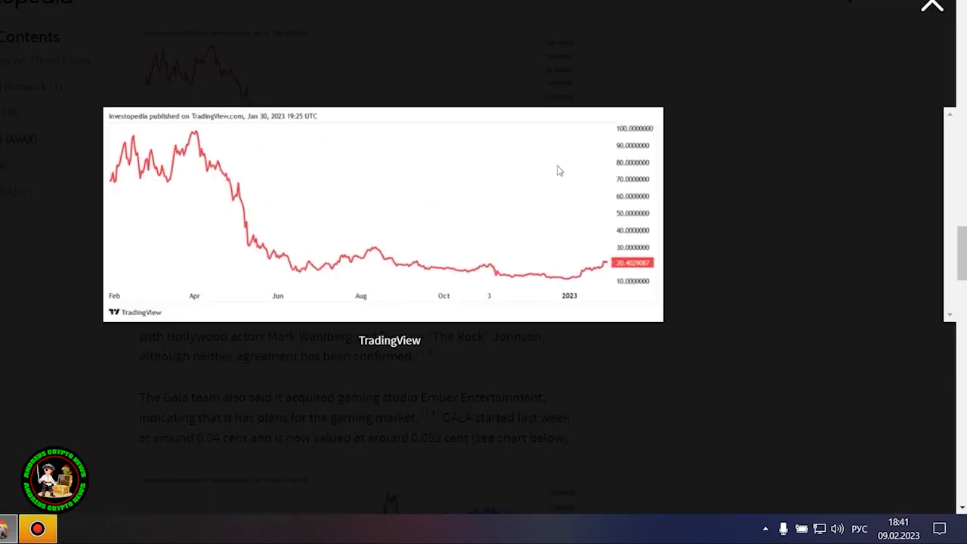
mouse_move(786, 168)
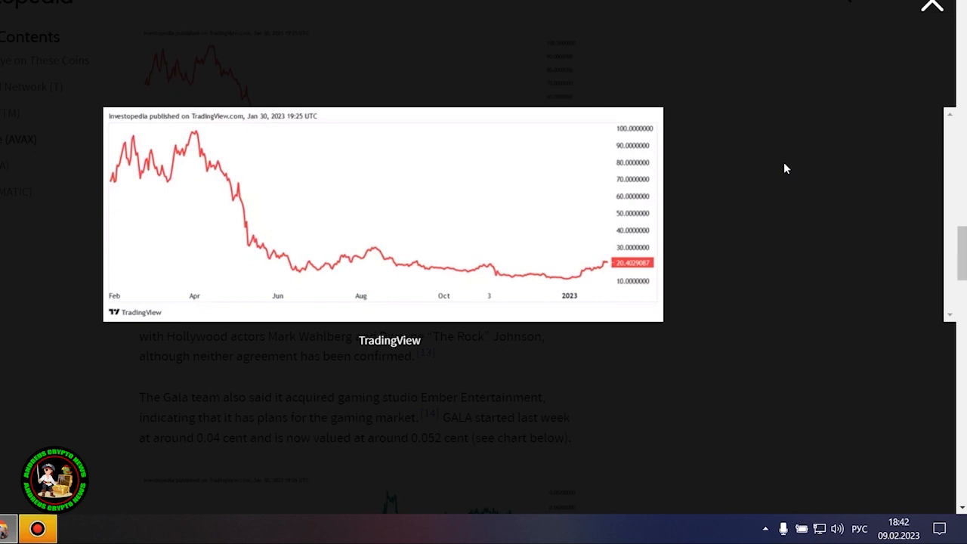
mouse_move(849, 104)
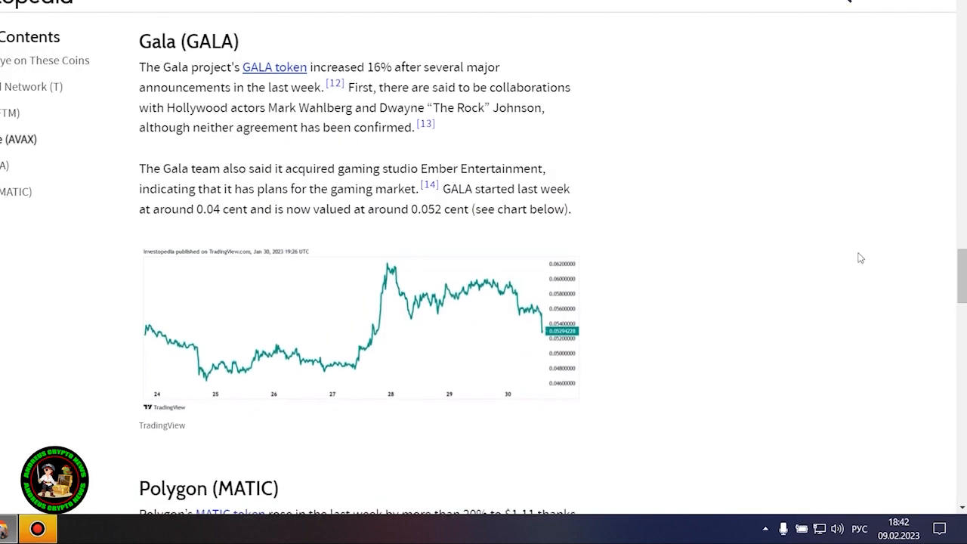
mouse_move(758, 217)
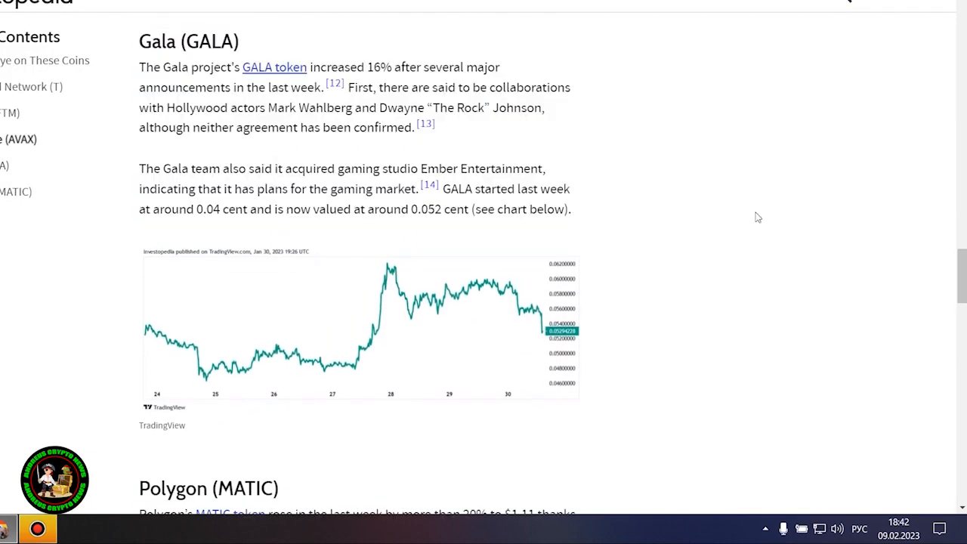
Step: Enlarge the Gala (GALA) price chart in the image viewer
left_click(359, 325)
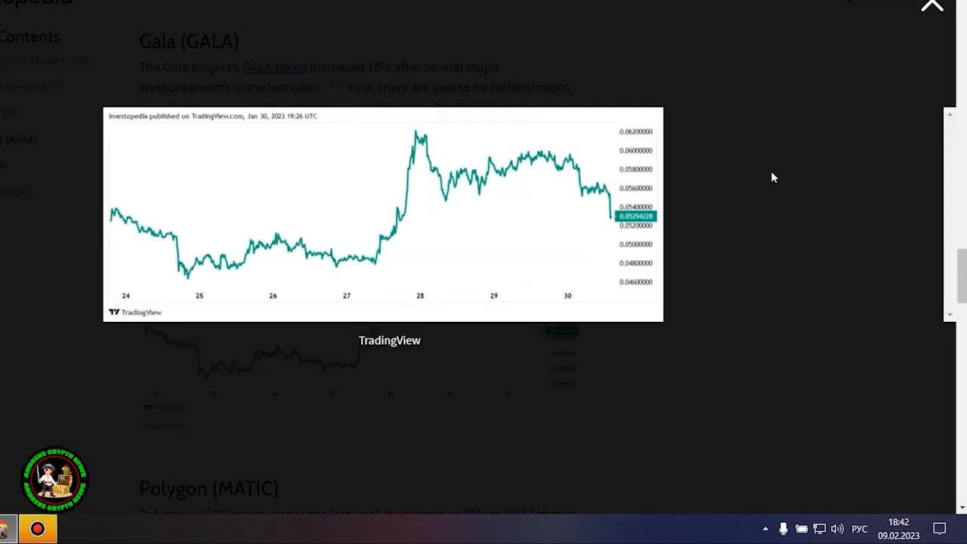
mouse_move(615, 225)
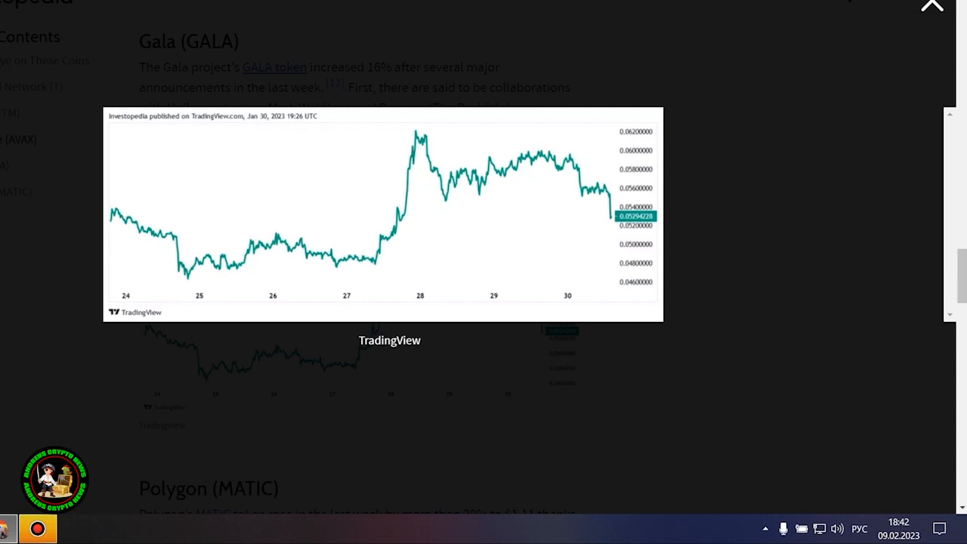
Step: Close the Gala chart viewer and scroll down to the Polygon (MATIC) section
scroll("down", 3)
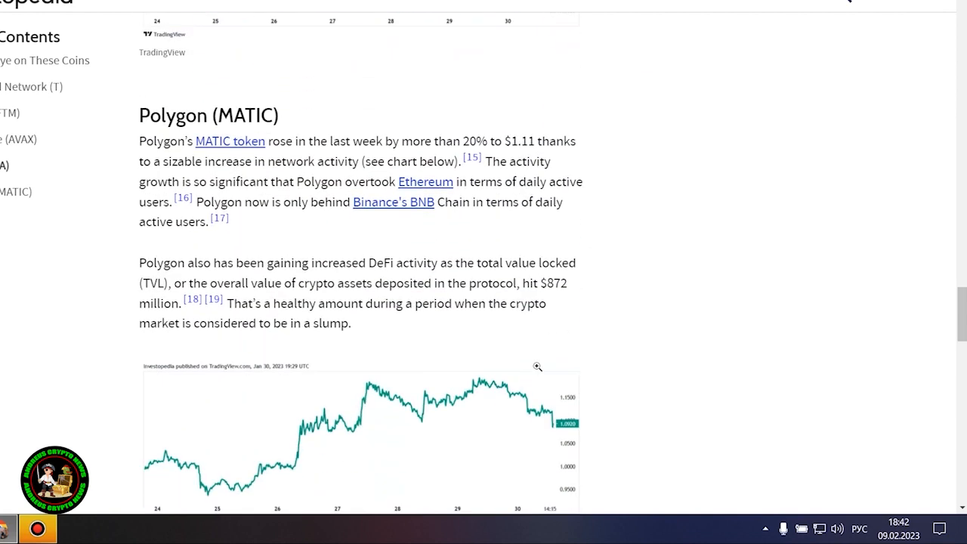
scroll("down", 3)
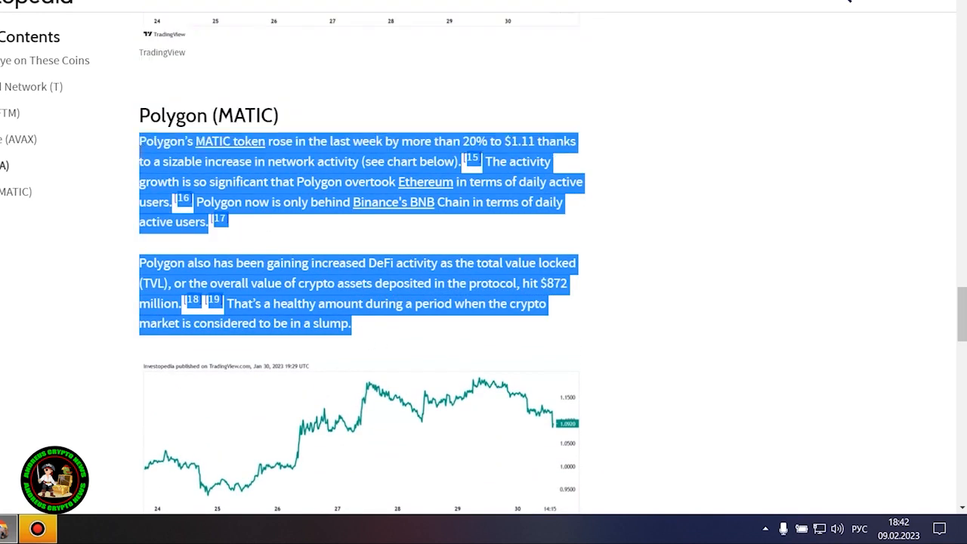
scroll("down", 3)
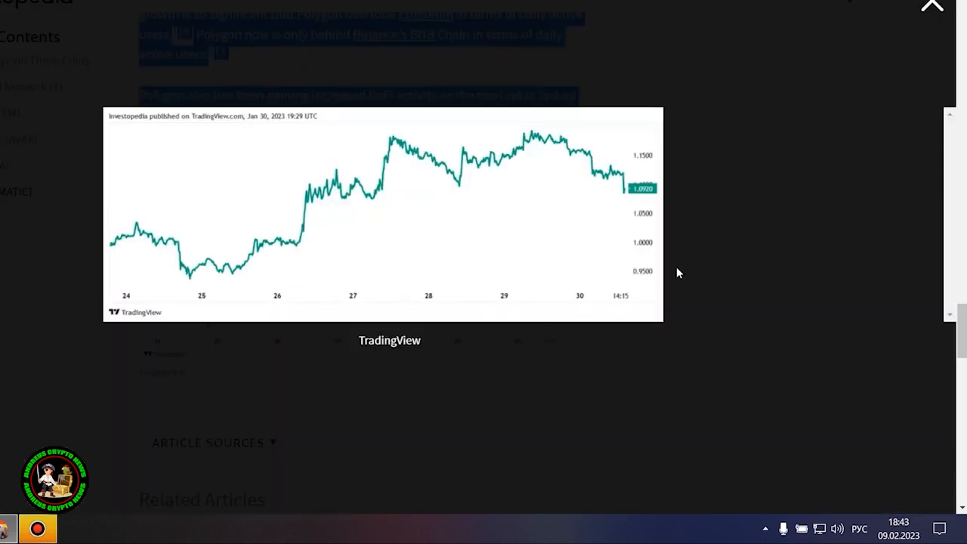
mouse_move(751, 242)
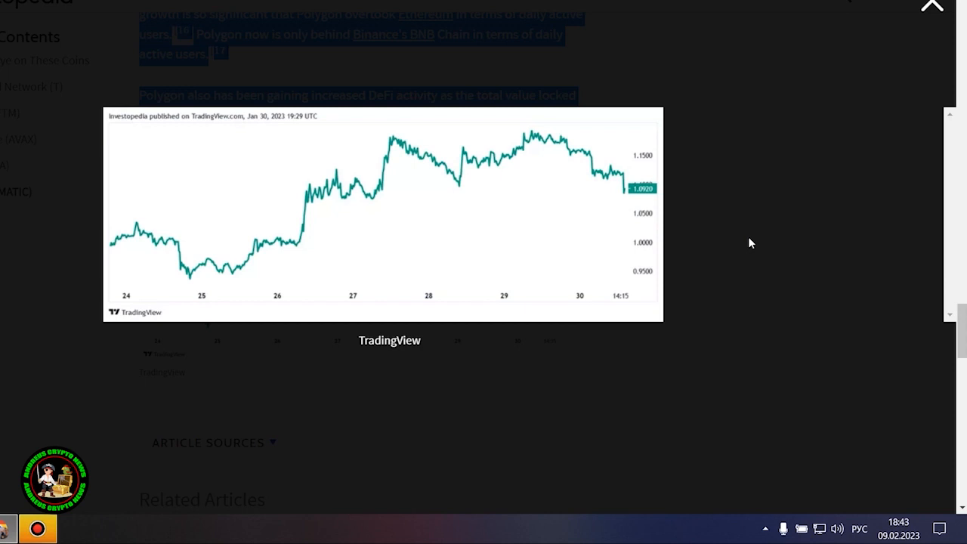
mouse_move(841, 140)
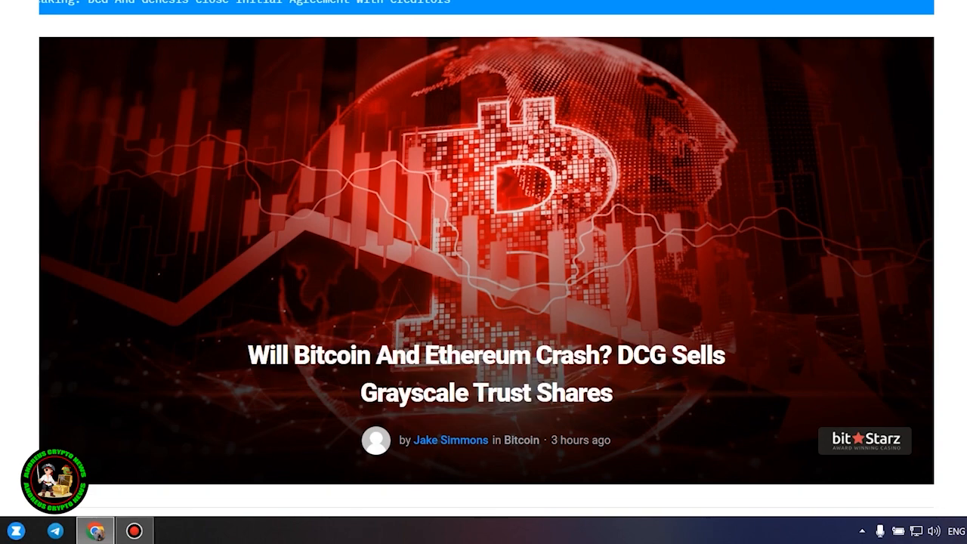
Step: Scroll past the Bitcoinist header image and ads to the DCG article's opening paragraphs
scroll("down", 3)
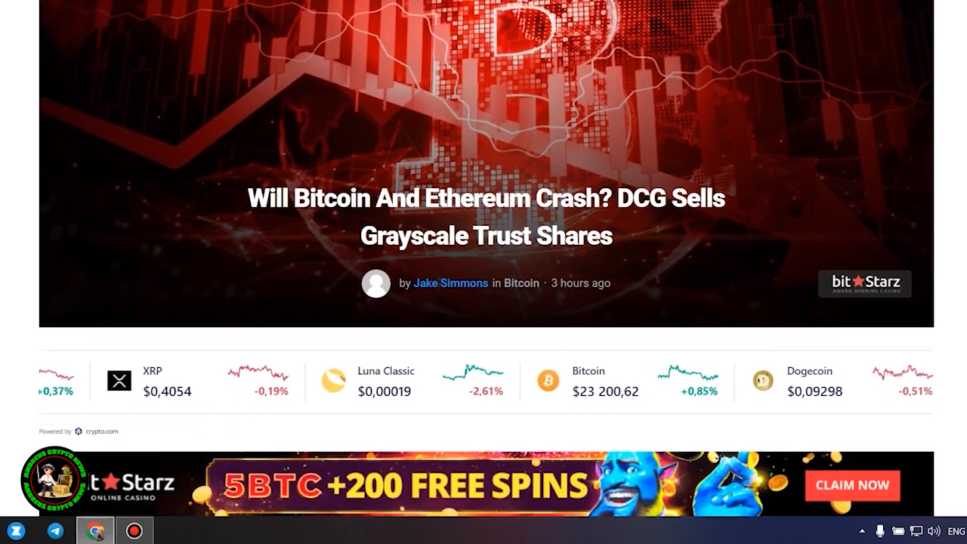
scroll("down", 3)
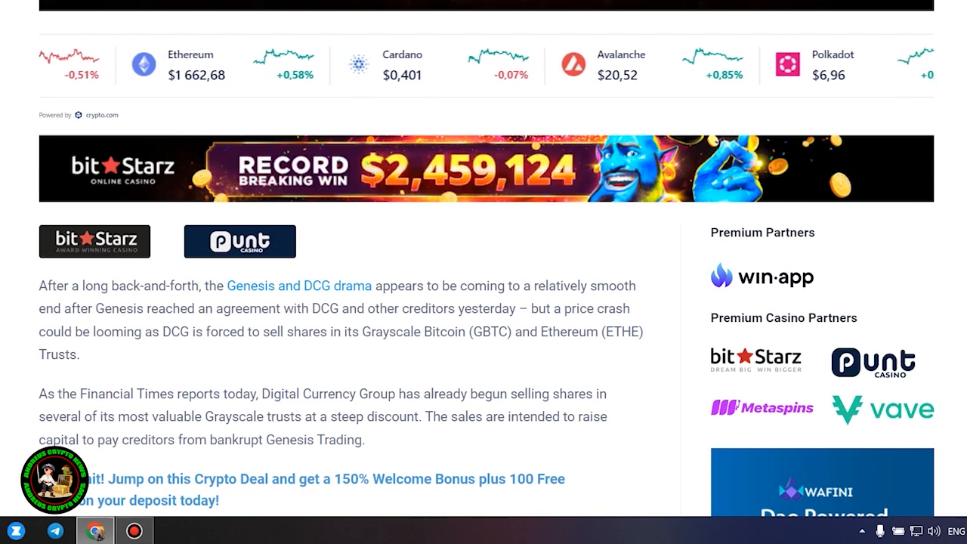
scroll("down", 3)
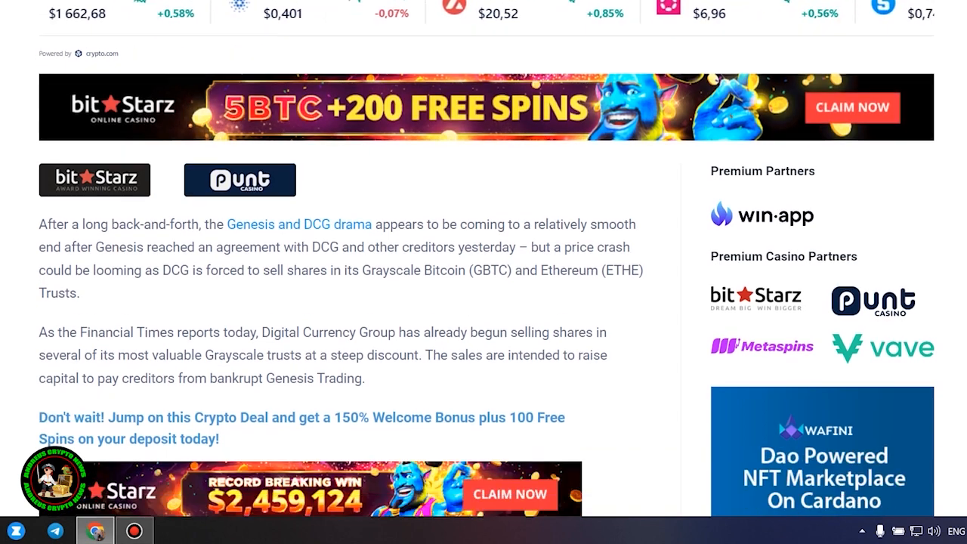
scroll("down", 3)
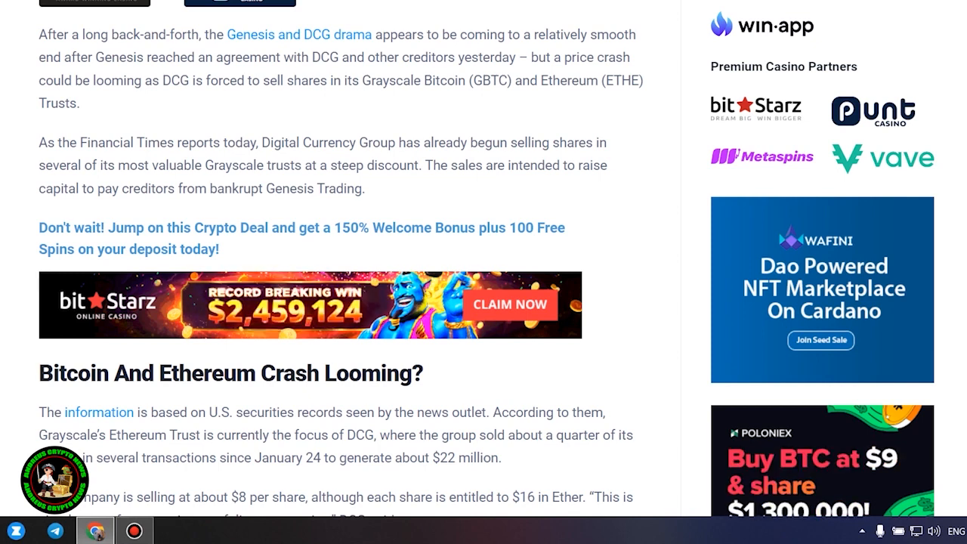
Step: Scroll through the GBTC paragraphs to DCG's 9.67% stake and 1%-per-quarter sale limit
scroll("down", 3)
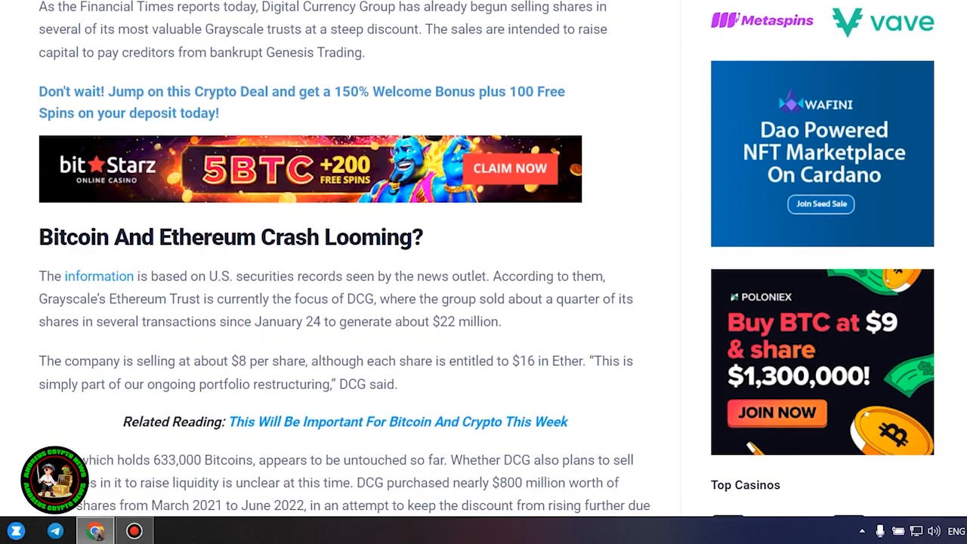
scroll("down", 3)
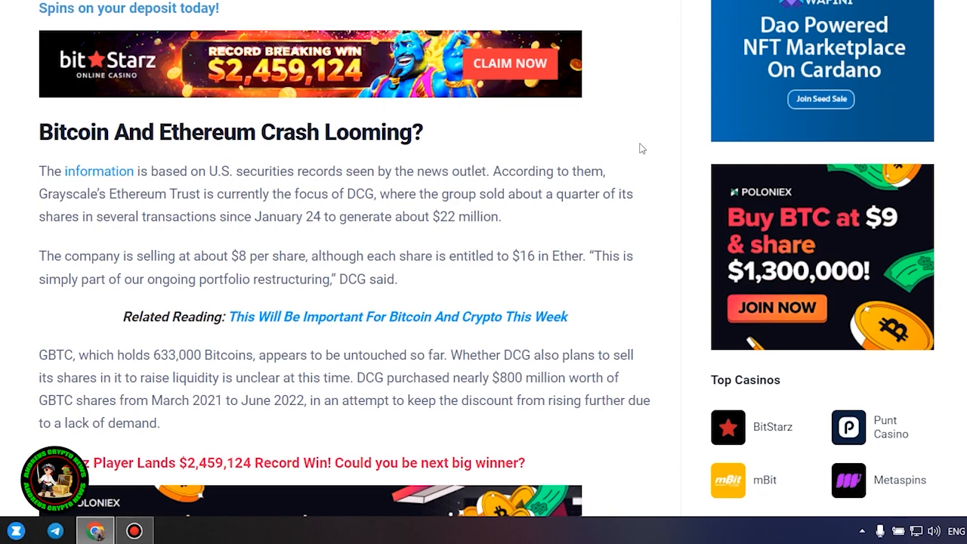
scroll("down", 3)
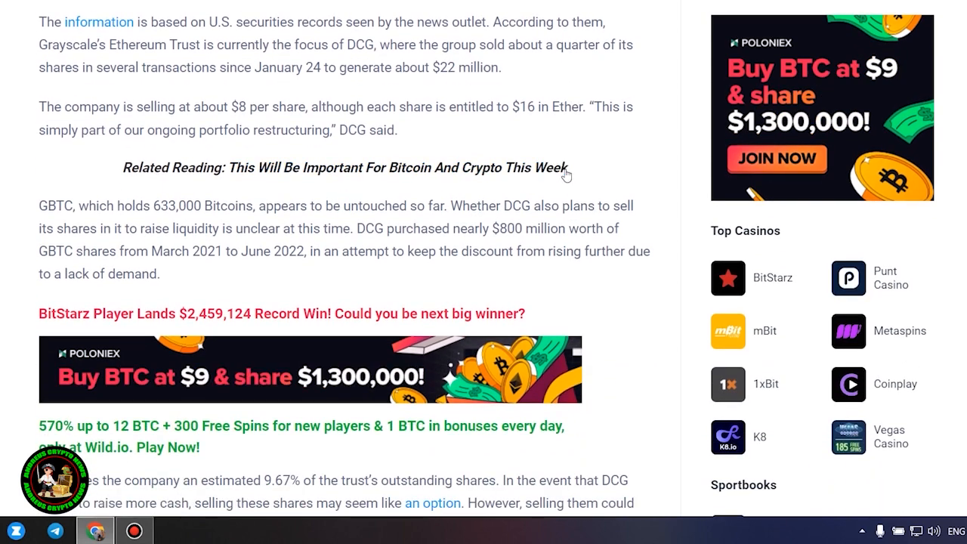
scroll("down", 3)
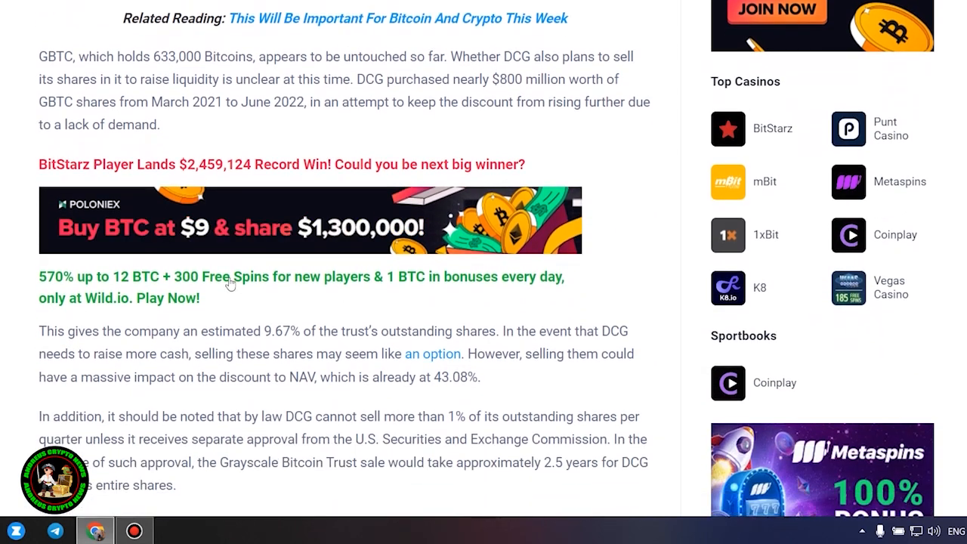
mouse_move(658, 264)
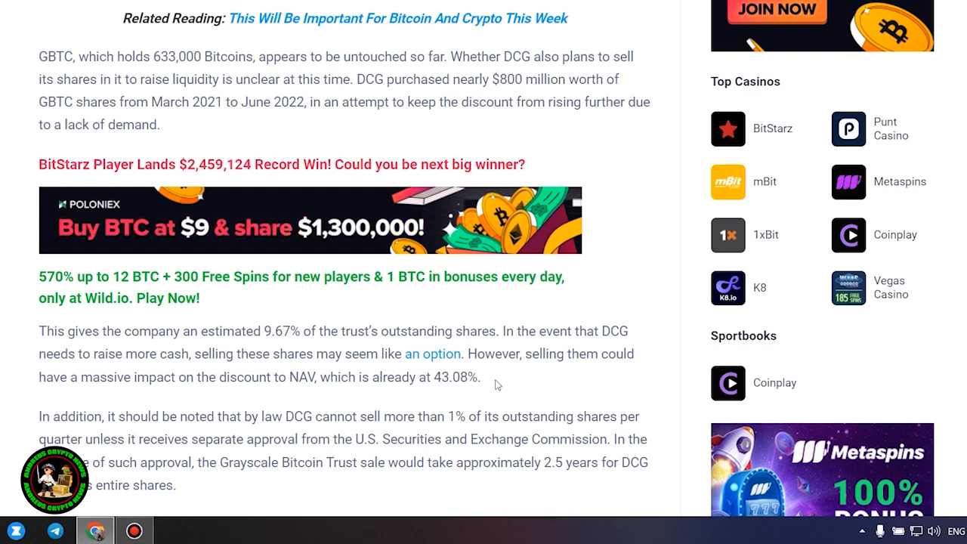
mouse_move(581, 380)
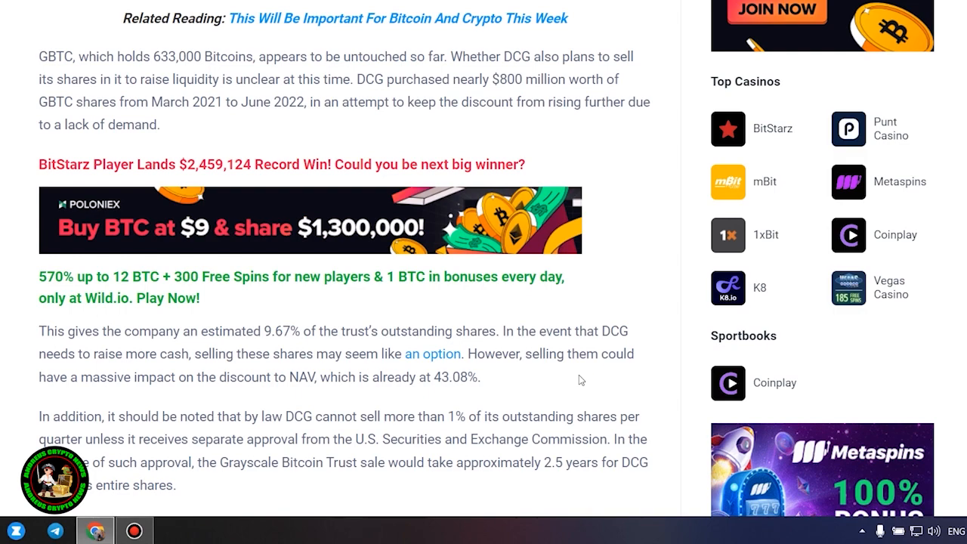
Step: Scroll down to the DCG and Genesis creditor agreement section, ending at Bitcoin's $22,941 price
scroll("down", 3)
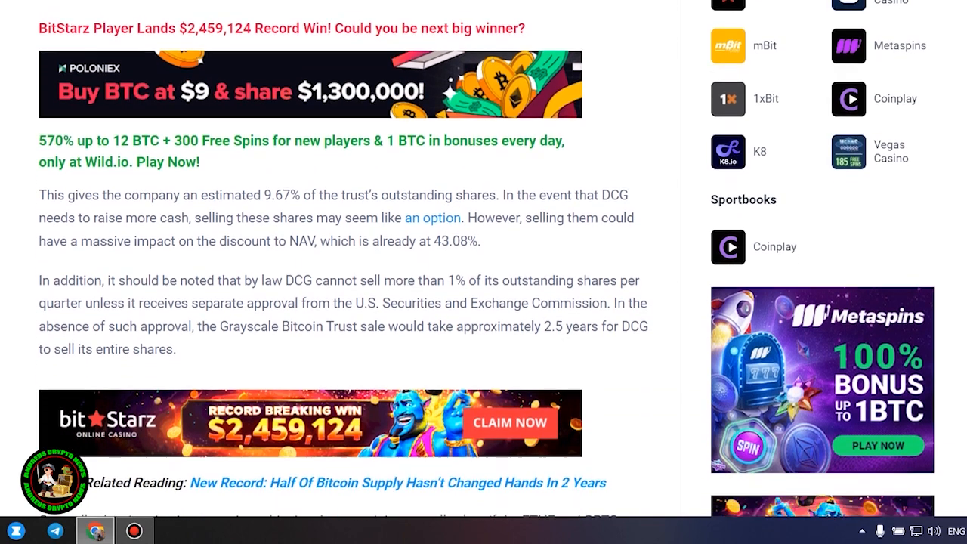
scroll("down", 3)
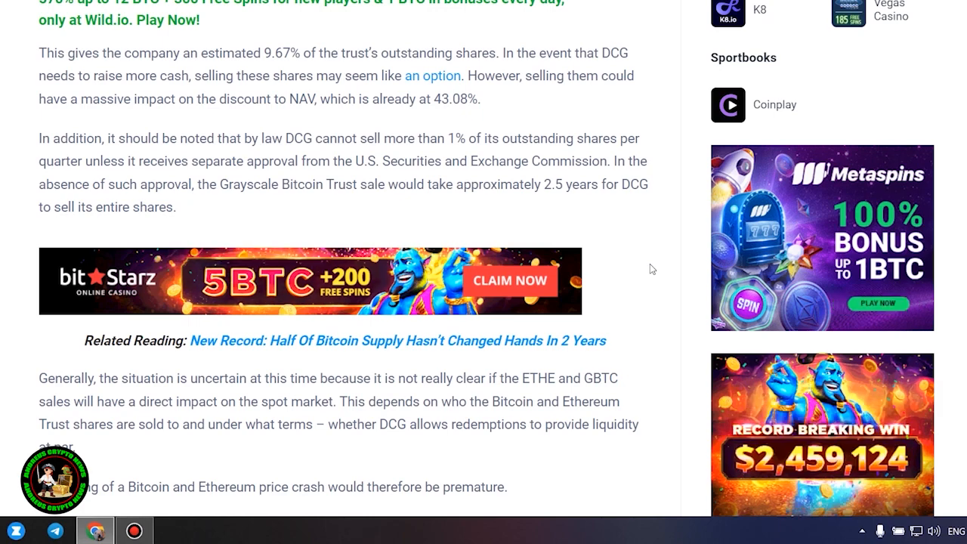
scroll("down", 3)
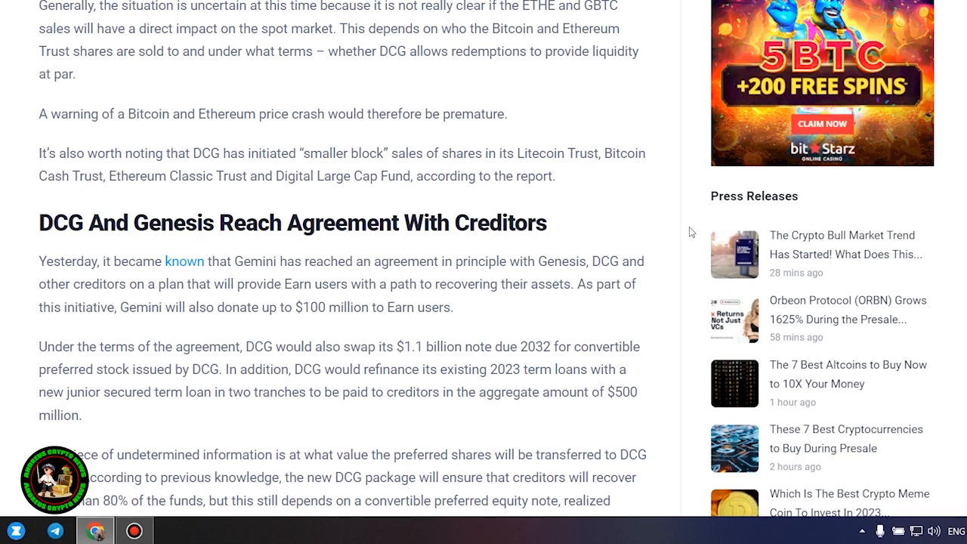
scroll("down", 3)
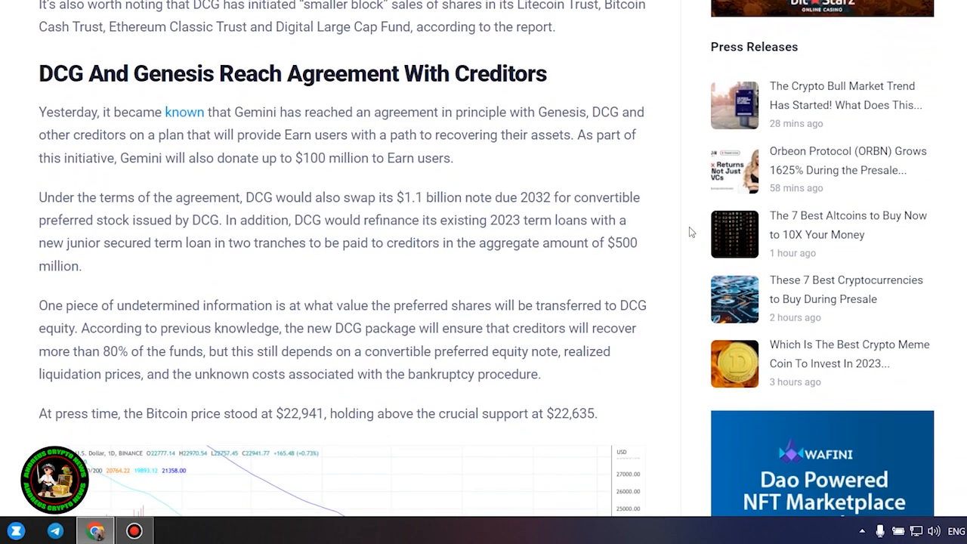
scroll("down", 3)
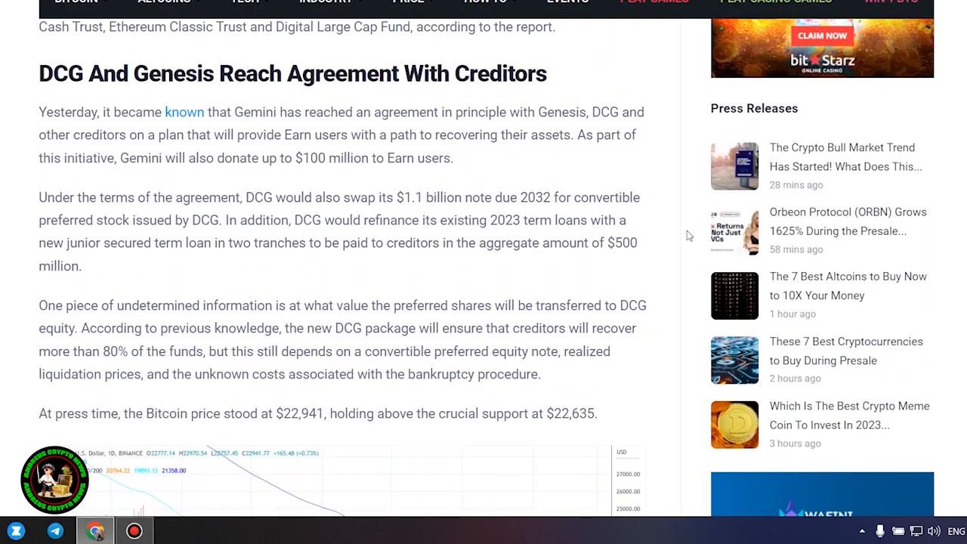
Step: Highlight the DCG and Genesis creditor-agreement paragraphs, through the $22,941 press-time price
left_click_drag(38, 112, 596, 413)
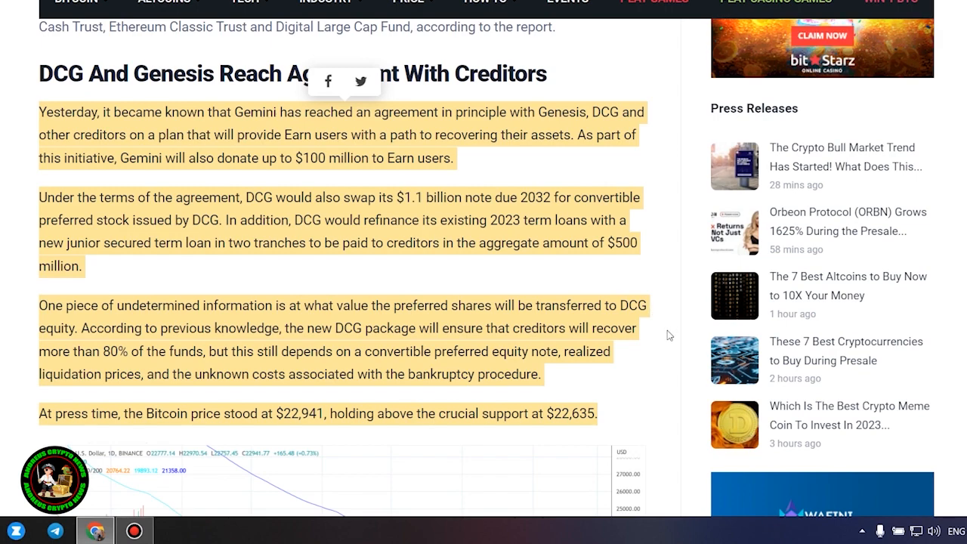
Step: Scroll down to inspect the 1-day BTCUSD TradingView chart, then back up slightly
scroll("down", 3)
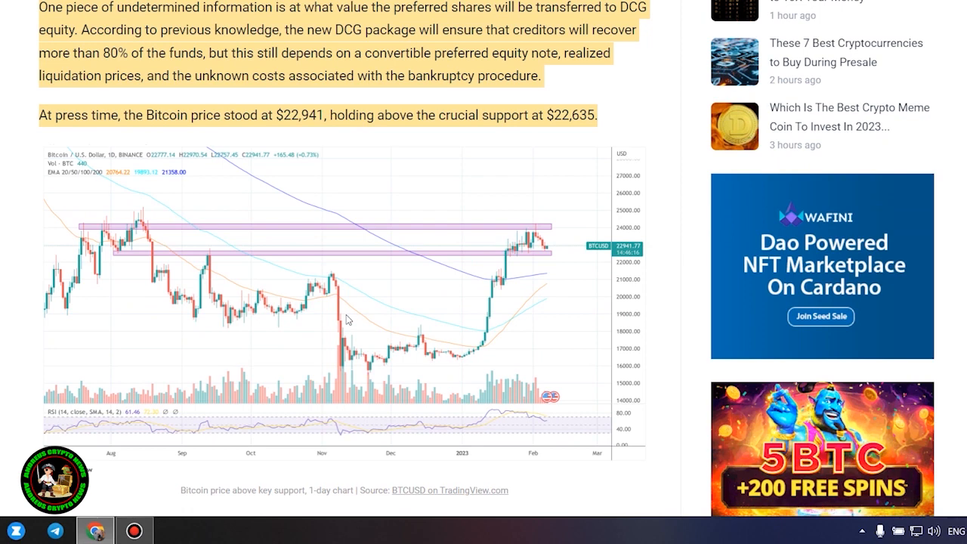
mouse_move(600, 308)
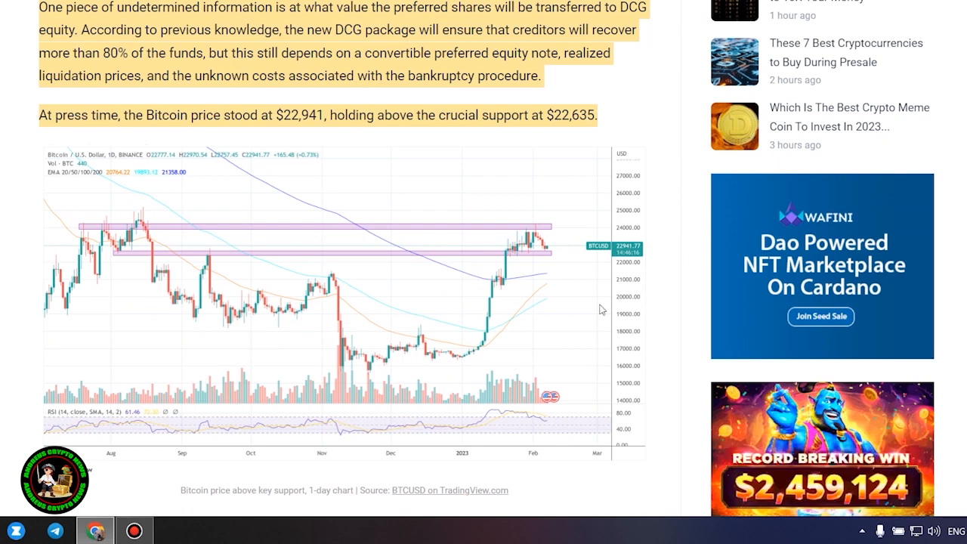
mouse_move(377, 245)
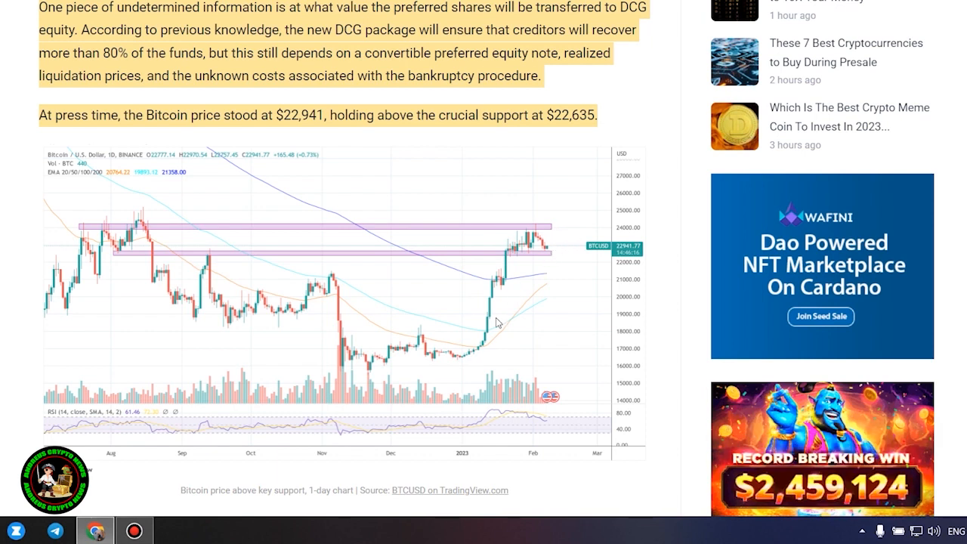
mouse_move(436, 362)
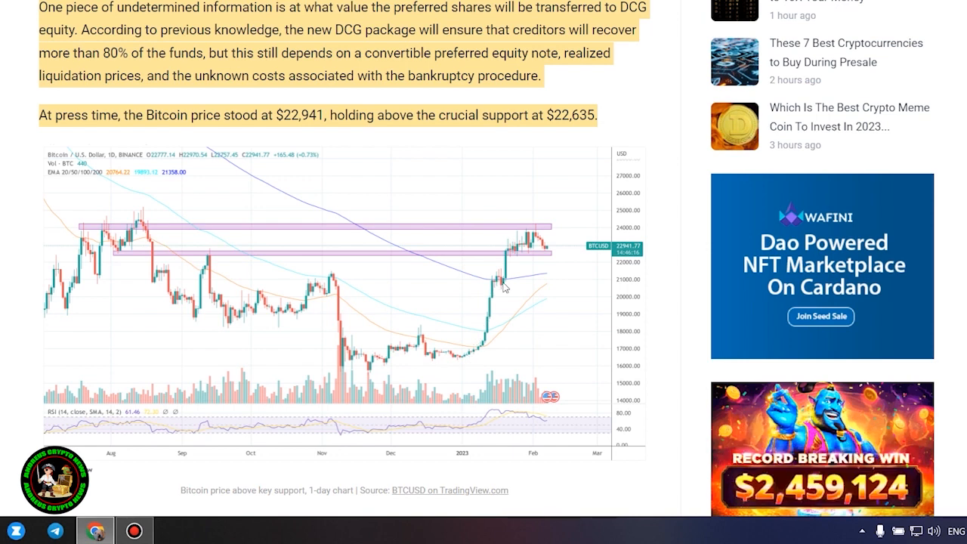
mouse_move(606, 183)
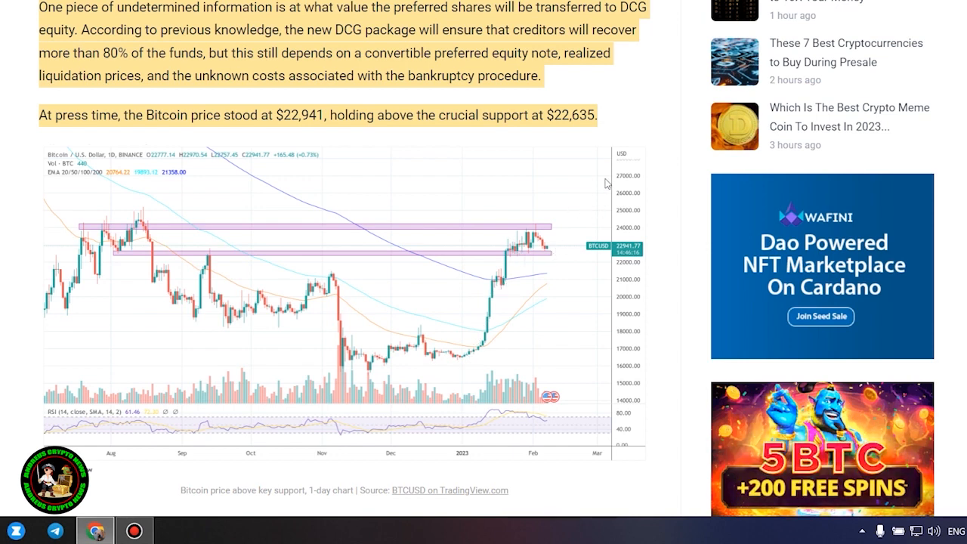
mouse_move(646, 75)
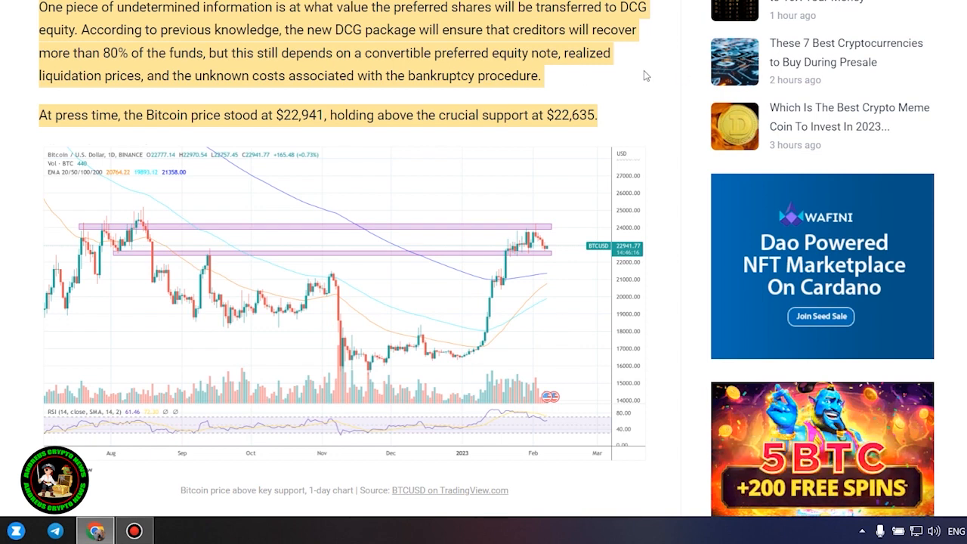
scroll("up", 3)
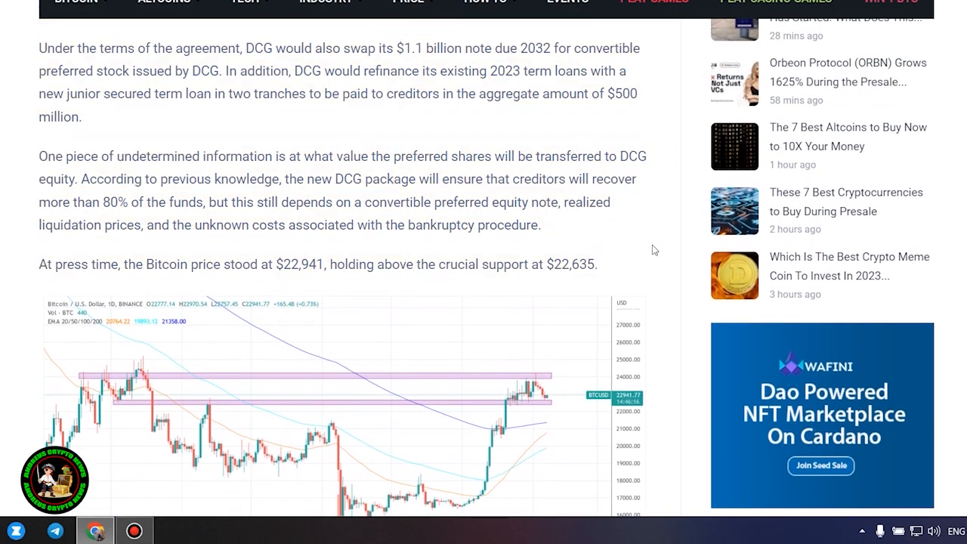